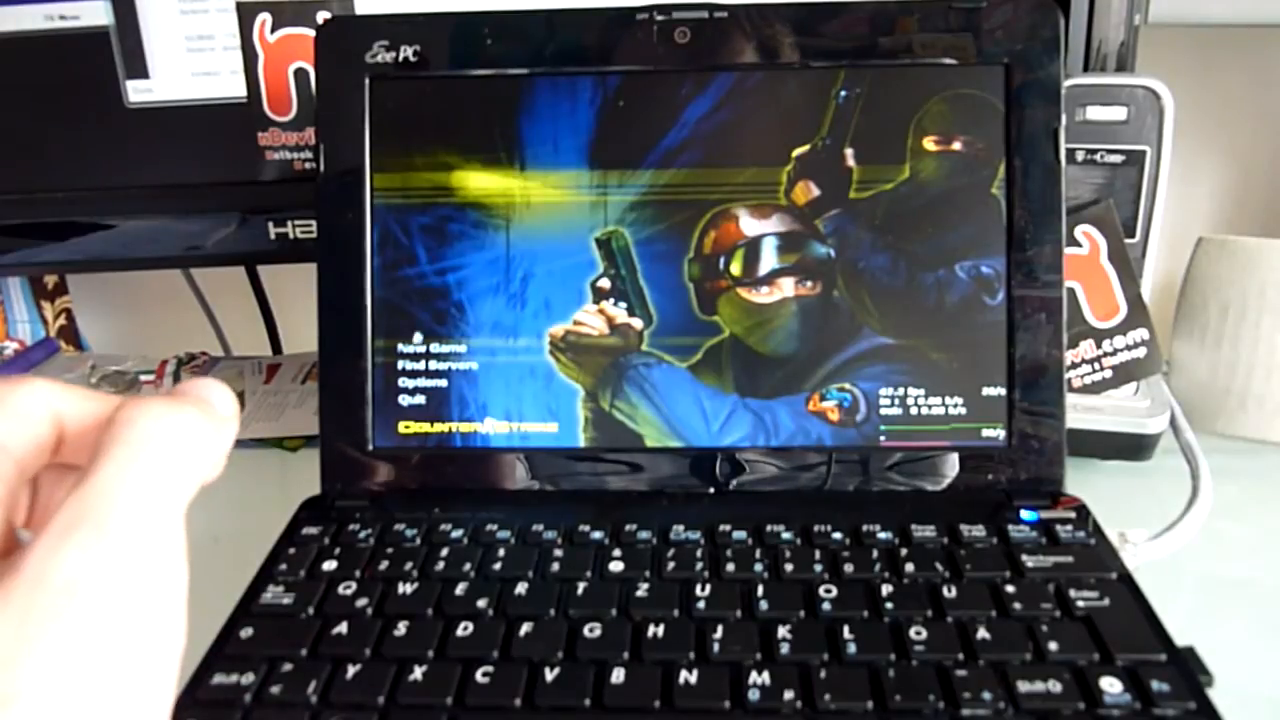
# - Start a New Game with CPU players on the default Create Server settings and launch it
pyautogui.click(424, 344)
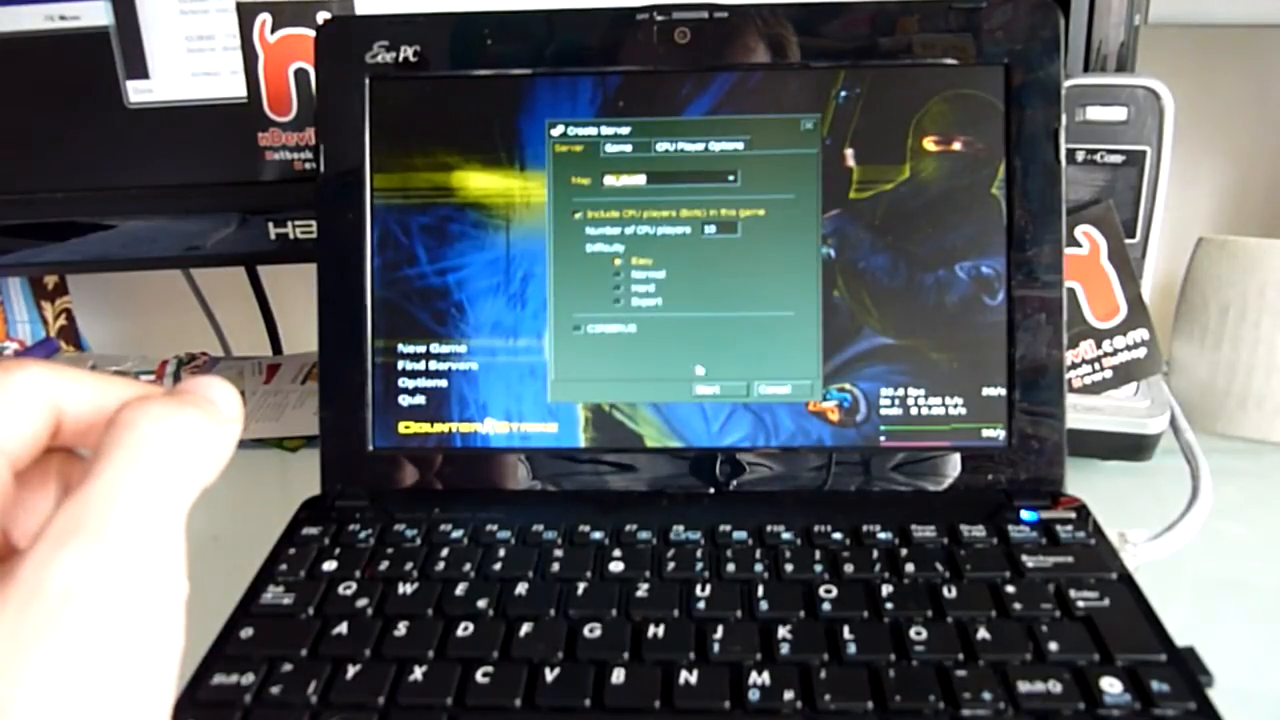
pyautogui.click(712, 388)
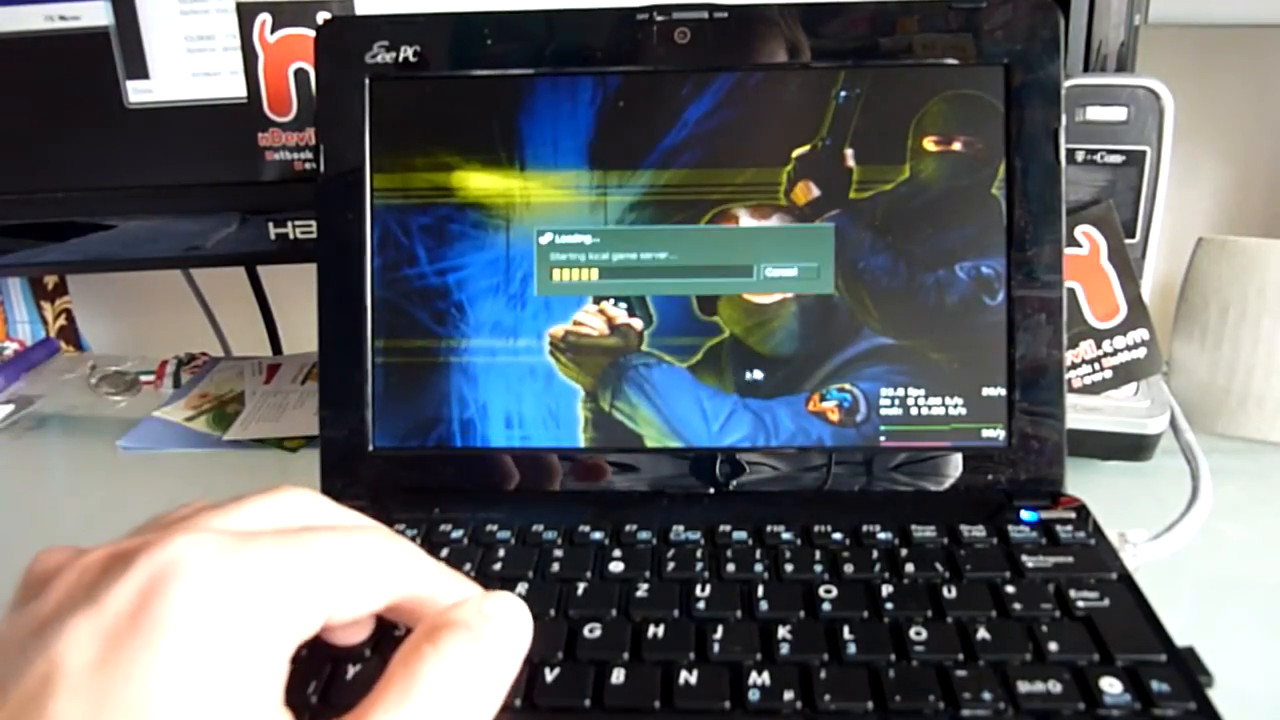